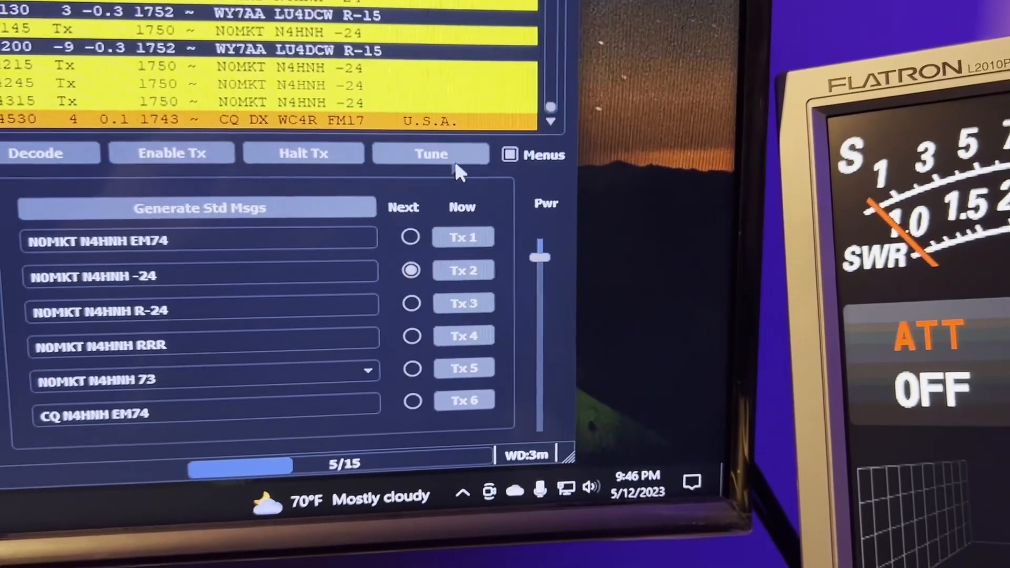
Start transmitting a steady tuning carrier with the Tune button into the dummy load
left_click(430, 154)
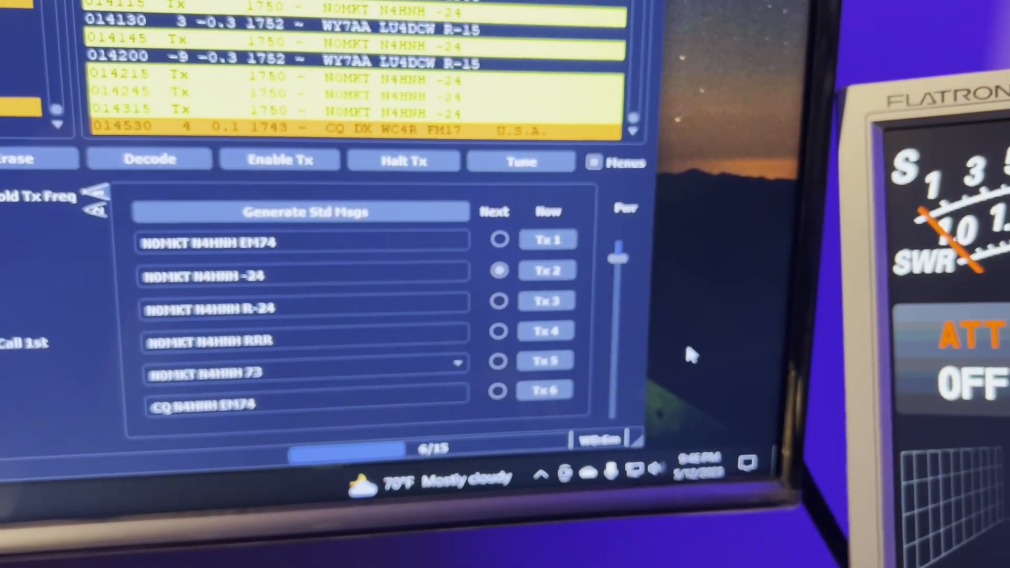
left_click(521, 160)
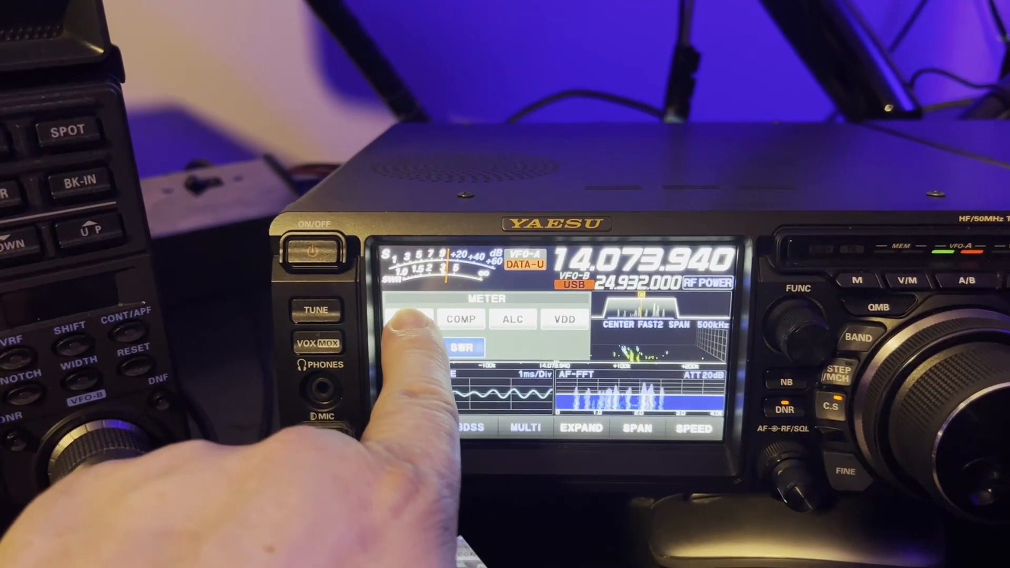
Read output power near 50 W on the PO meter, then switch the meter to SWR
left_click(417, 315)
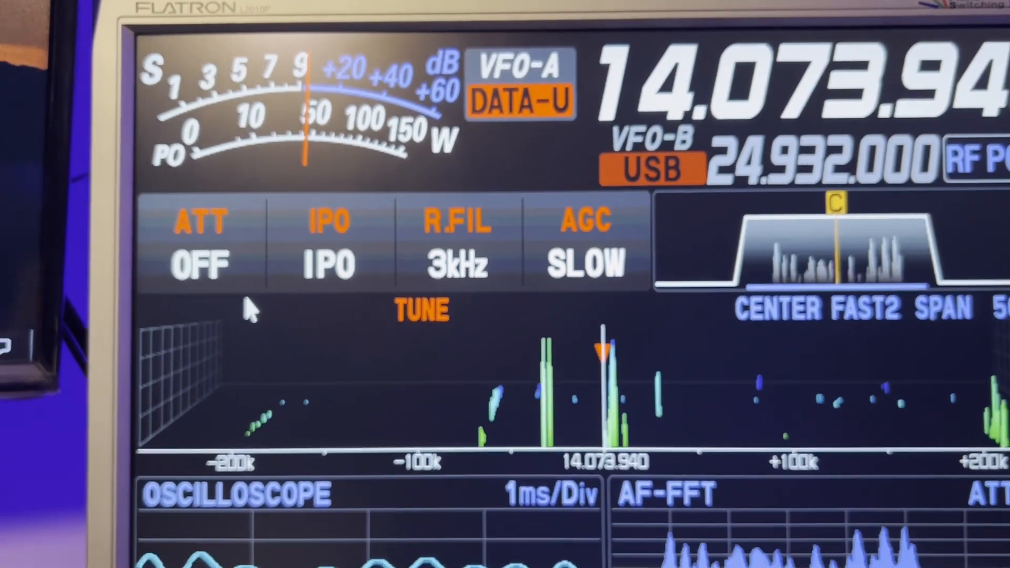
left_click(338, 378)
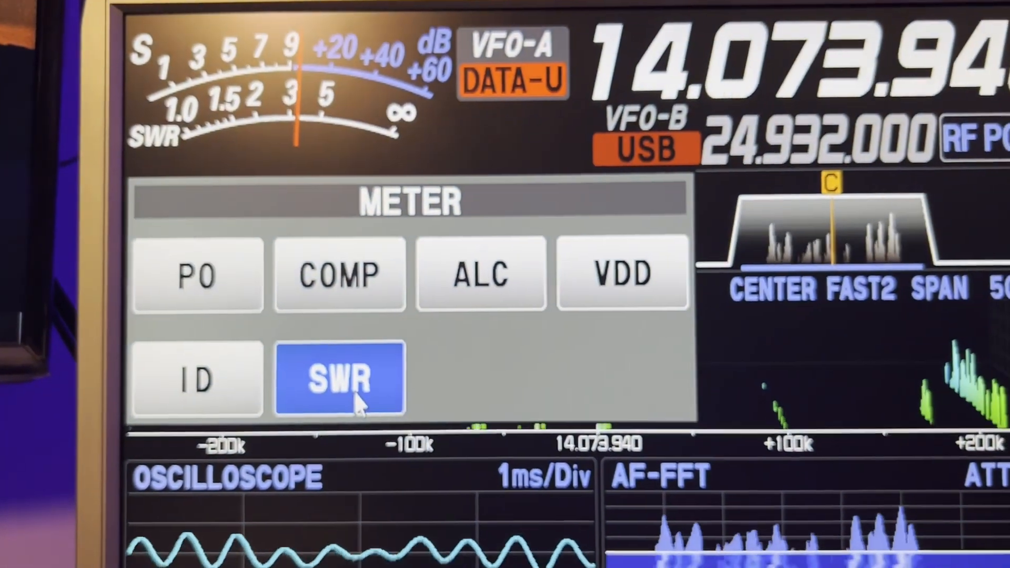
left_click(338, 379)
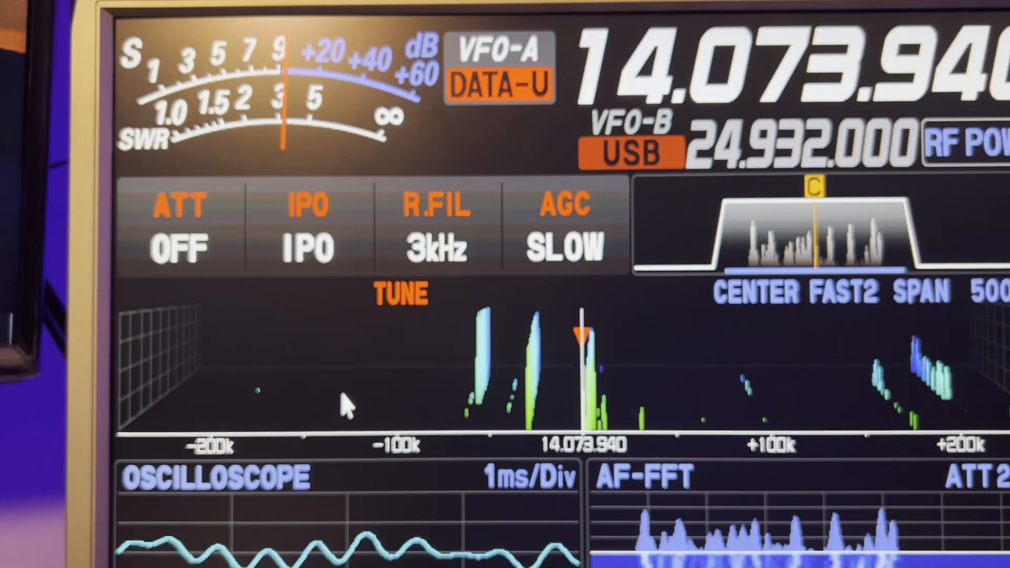